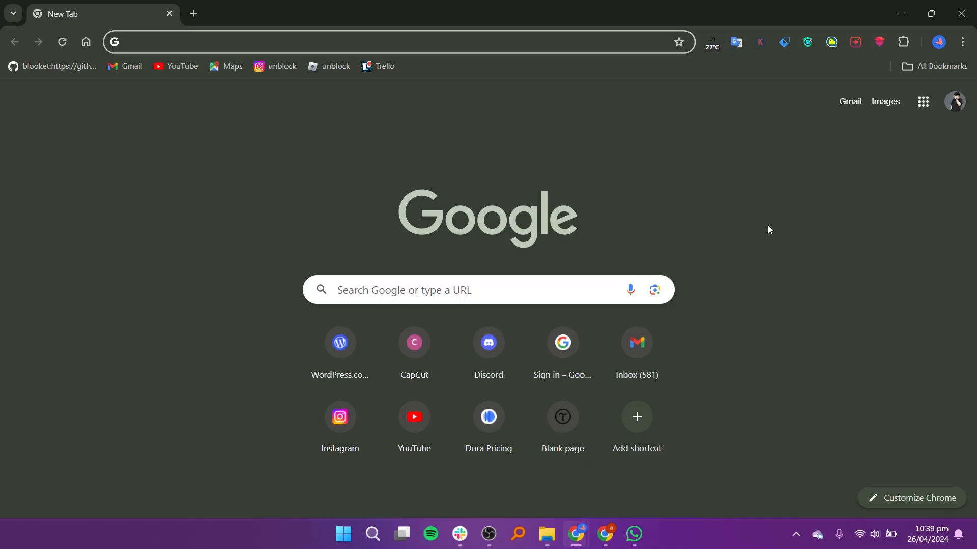
Search Google for 'qq account' to find the QQ Registration page.
text(qq account)
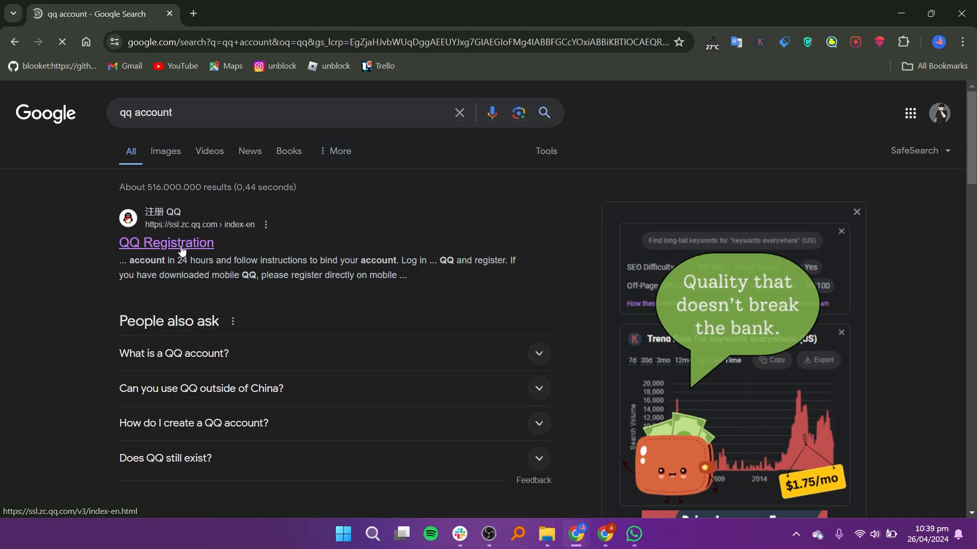
Open QQ Registration, enter the nickname and password, and bring up the country codes.
click(166, 242)
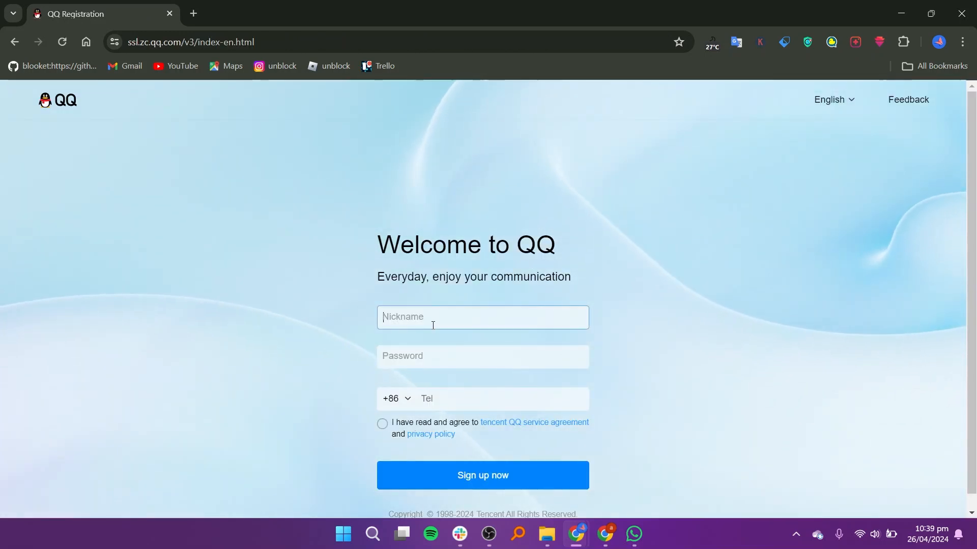
text(ami)
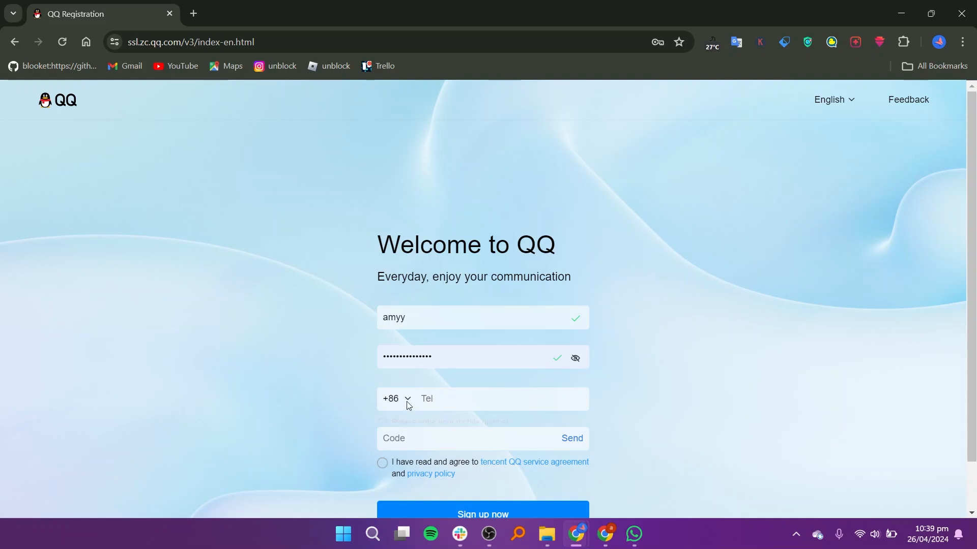
click(397, 399)
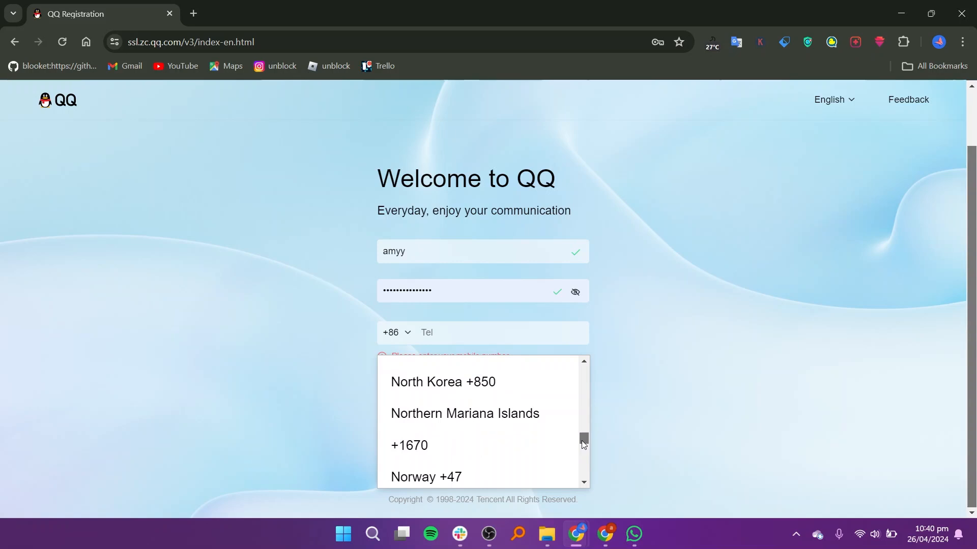
Scroll down and accept the QQ service agreement and privacy policy.
scroll(down, 3)
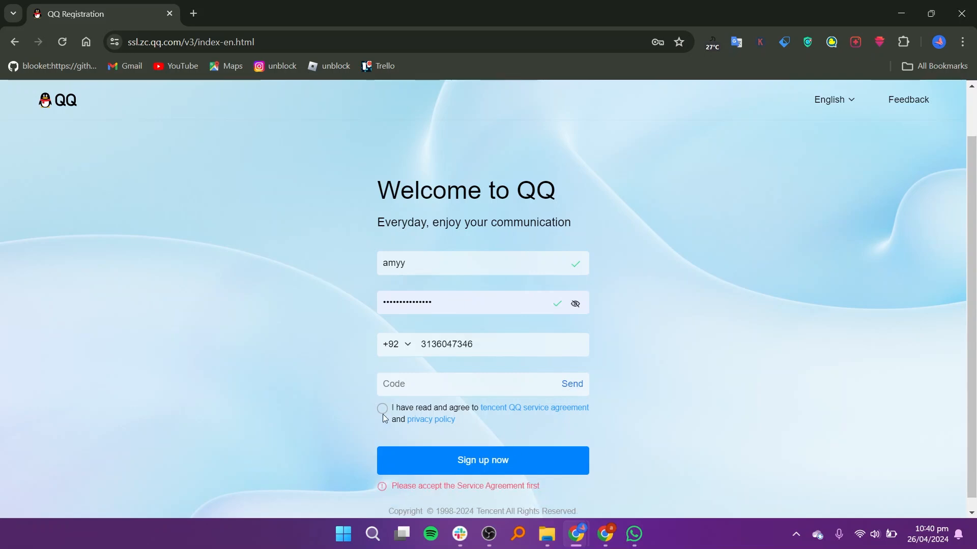
click(382, 408)
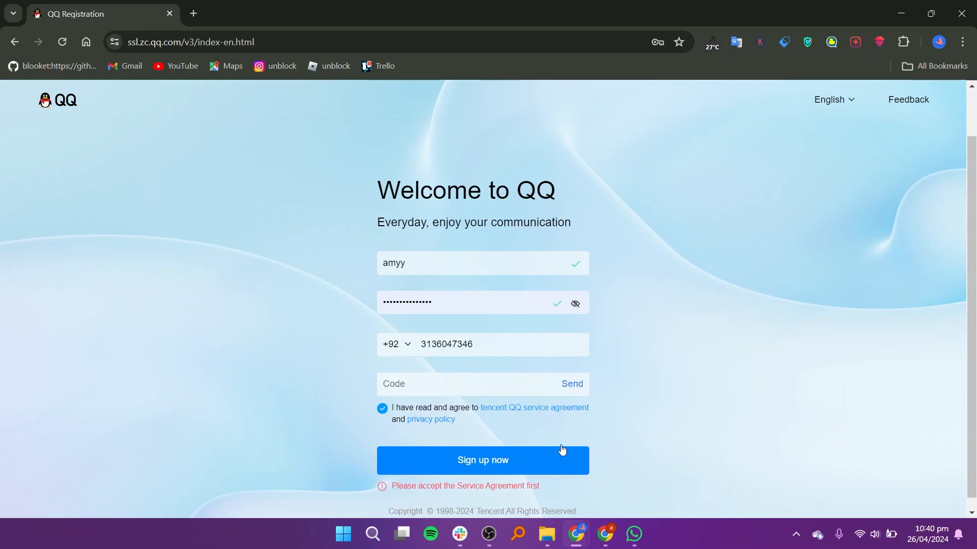
Submit the sign-up form and slide the puzzle piece into its gap.
click(481, 460)
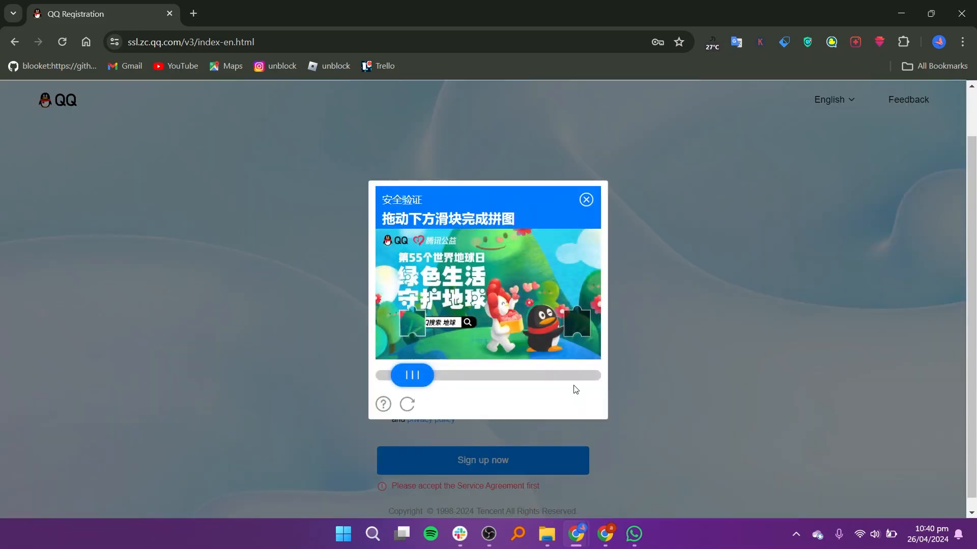
drag(411, 375, 484, 375)
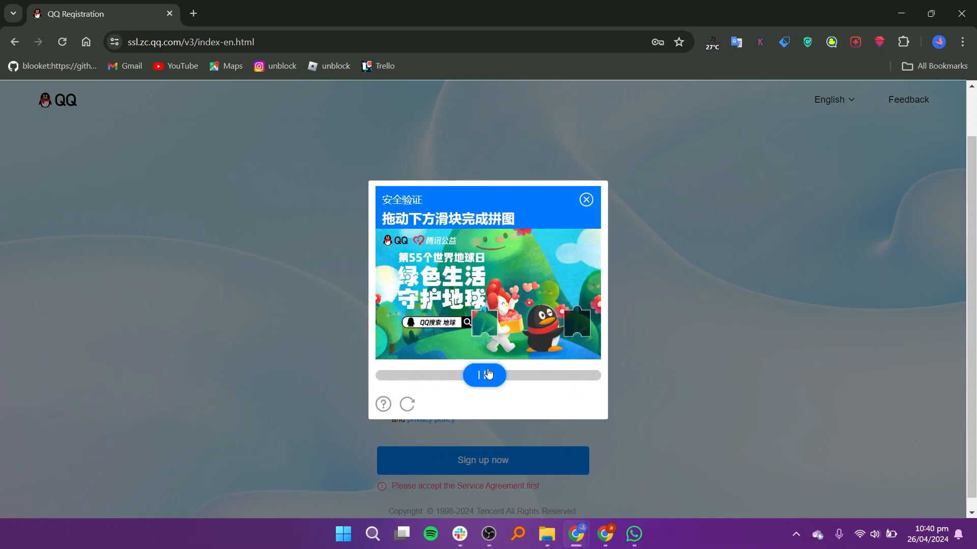
drag(485, 375, 576, 374)
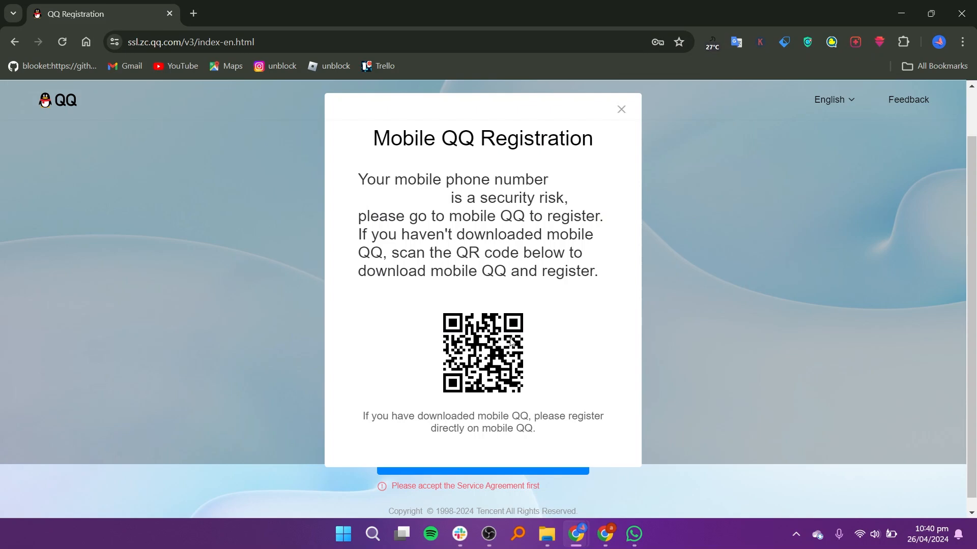
mouse_move(495, 196)
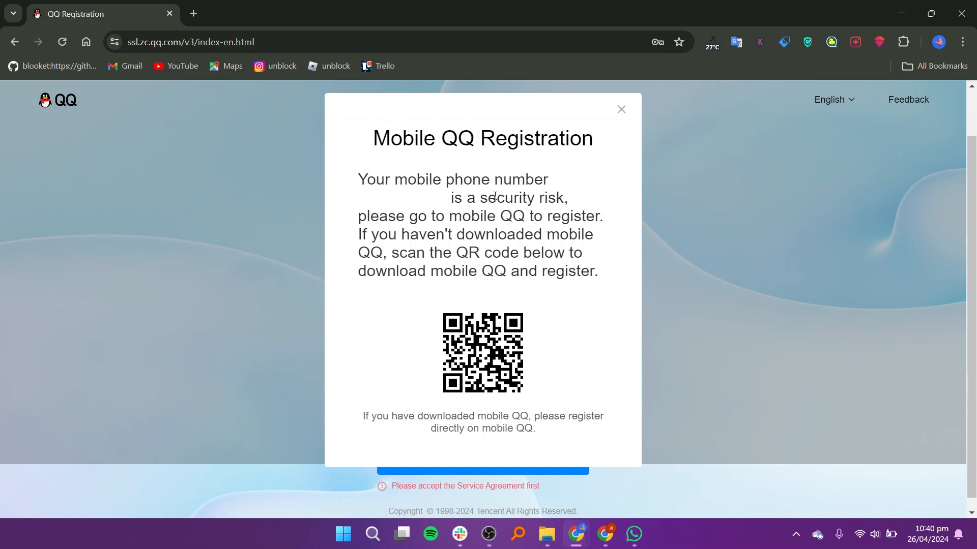
mouse_move(492, 217)
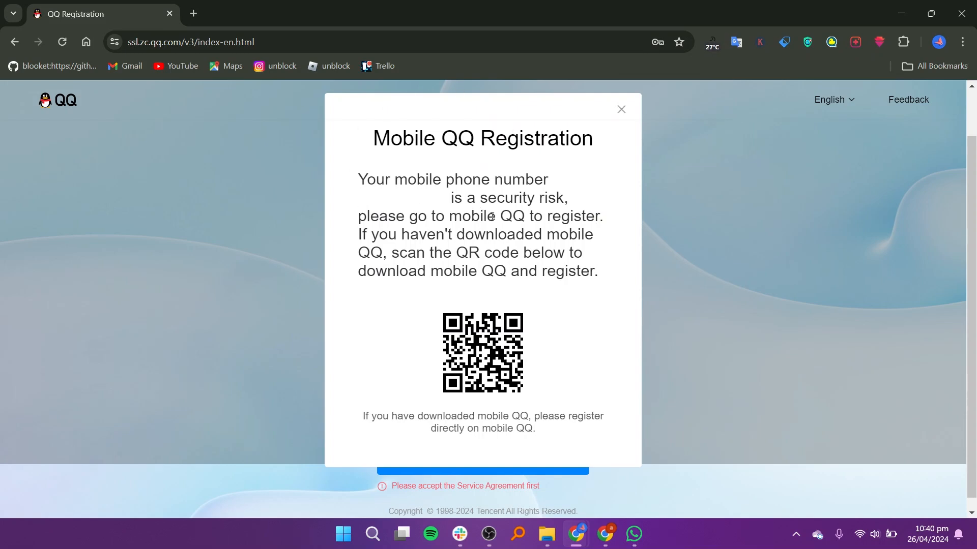
mouse_move(409, 255)
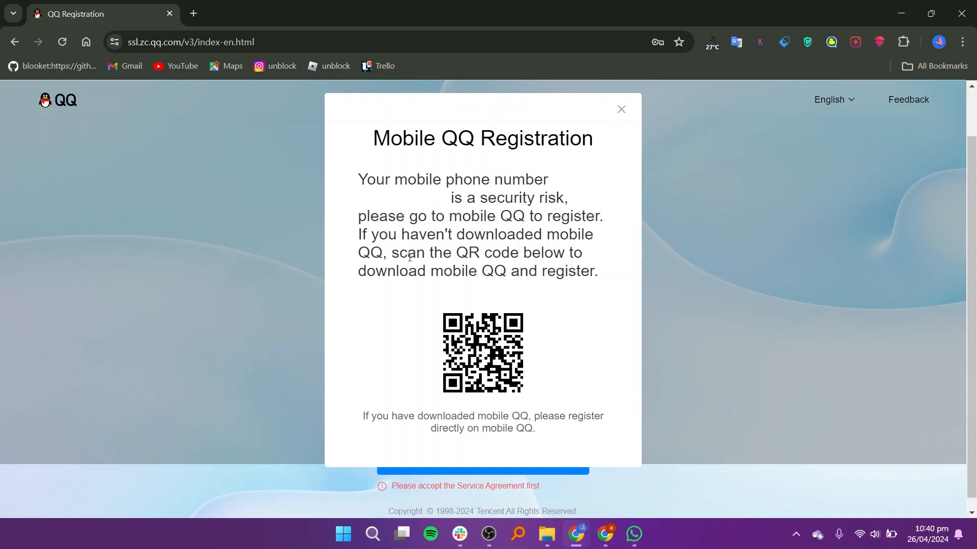
mouse_move(567, 268)
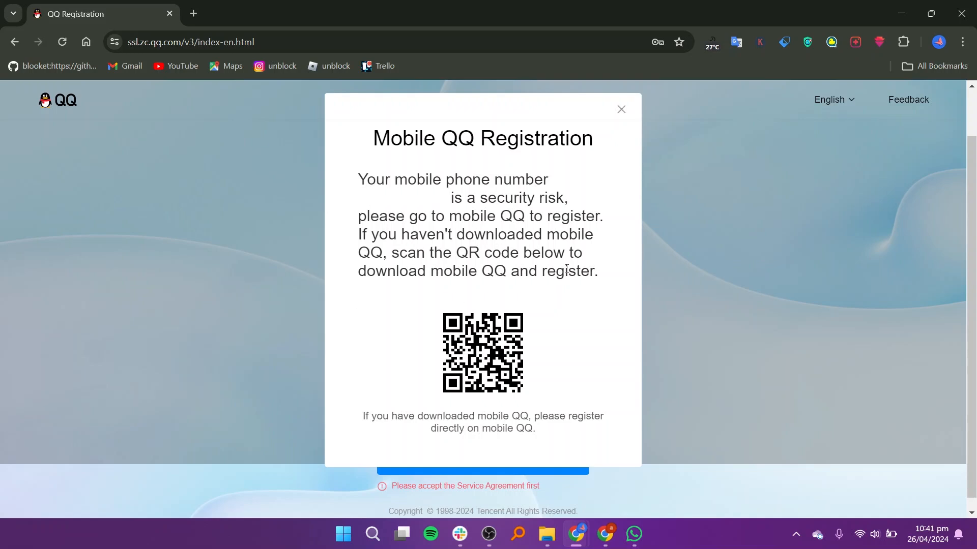
mouse_move(468, 397)
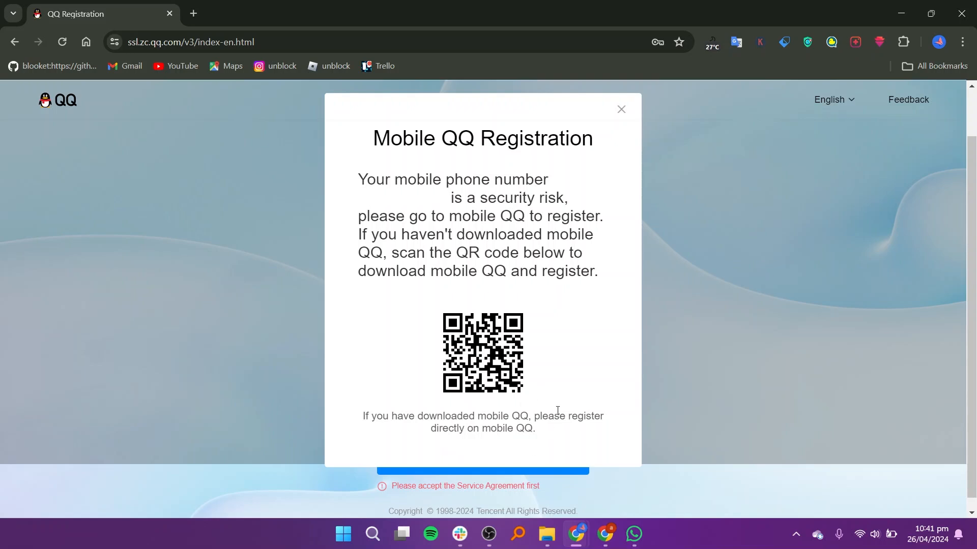
mouse_move(536, 300)
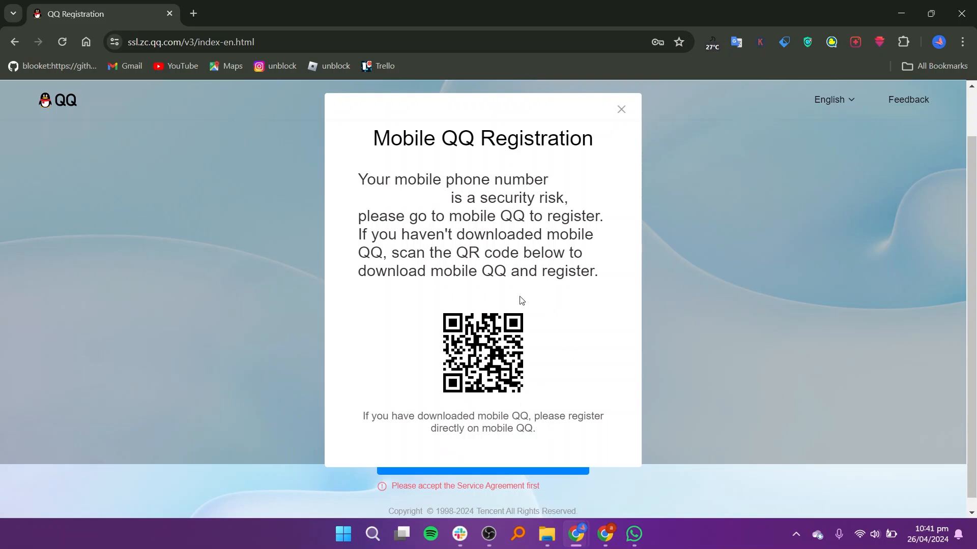
mouse_move(507, 300)
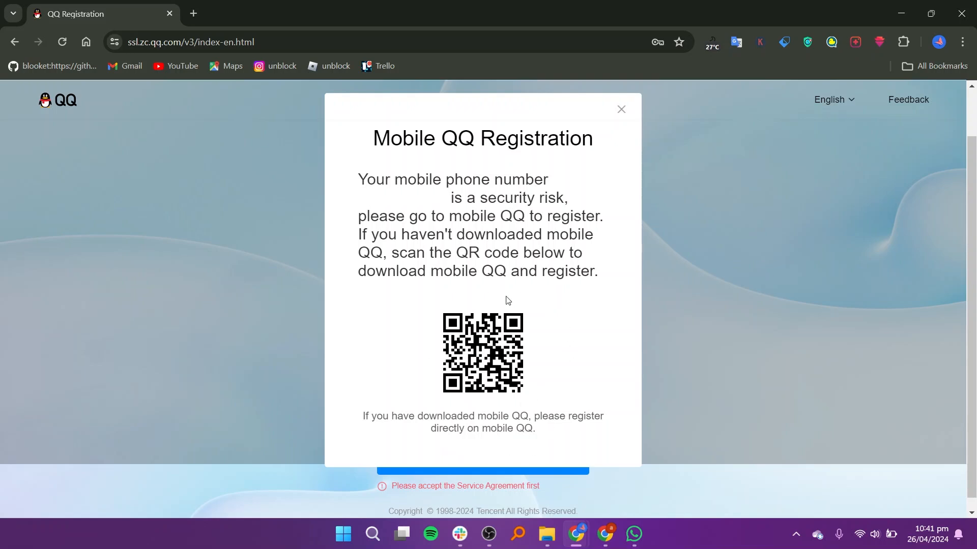